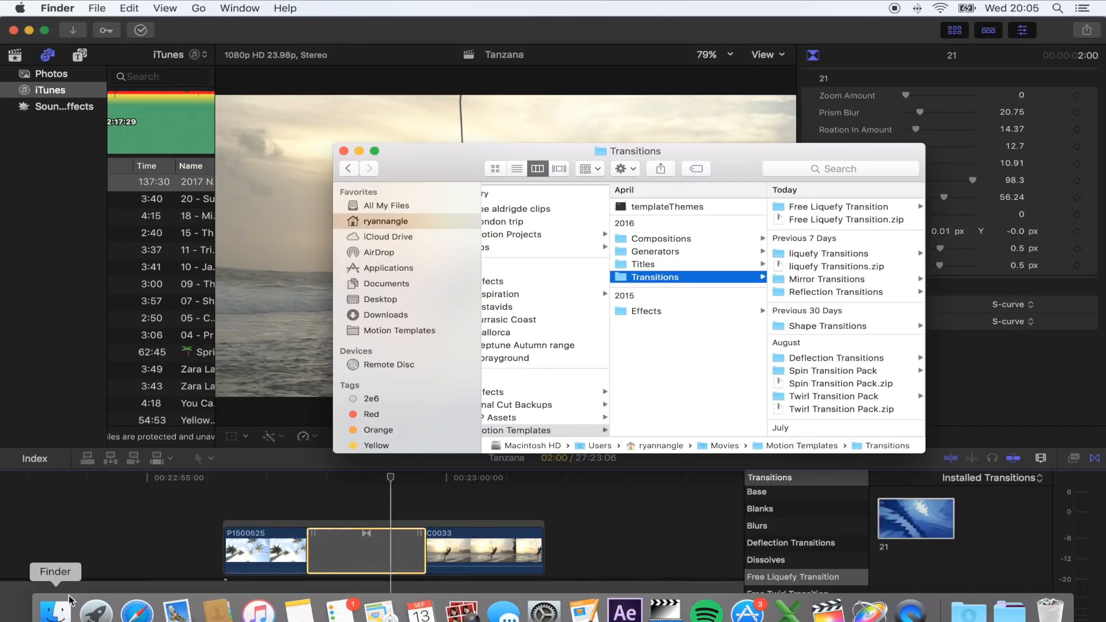
Browse to the Movies › Motion Templates › Transitions folder and show the available transitions in Final Cut Pro
left_click(200, 8)
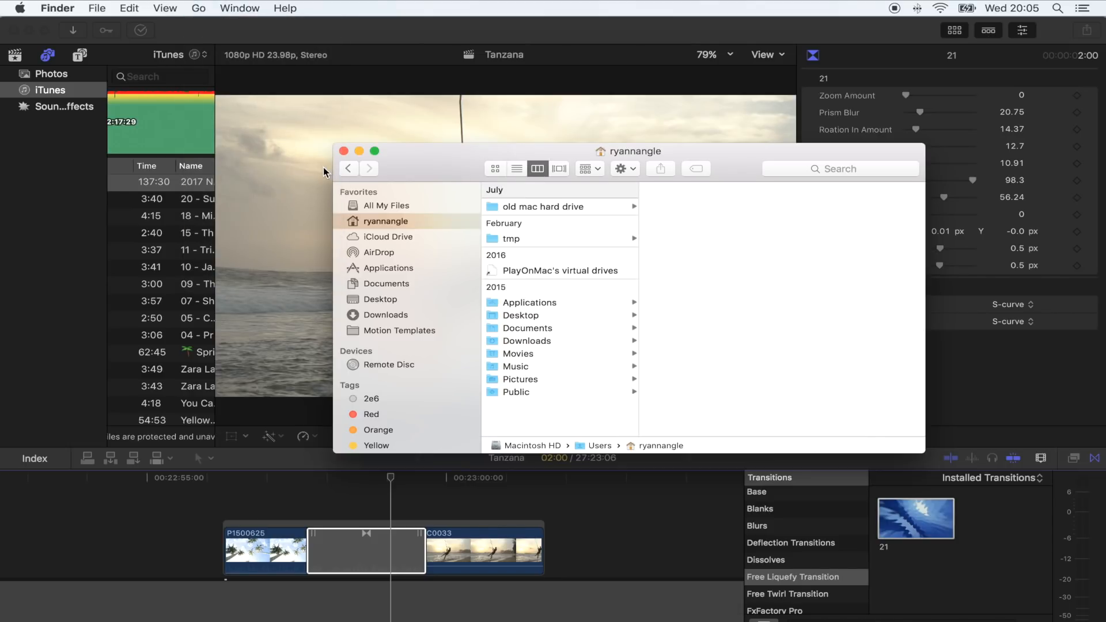
mouse_move(532, 357)
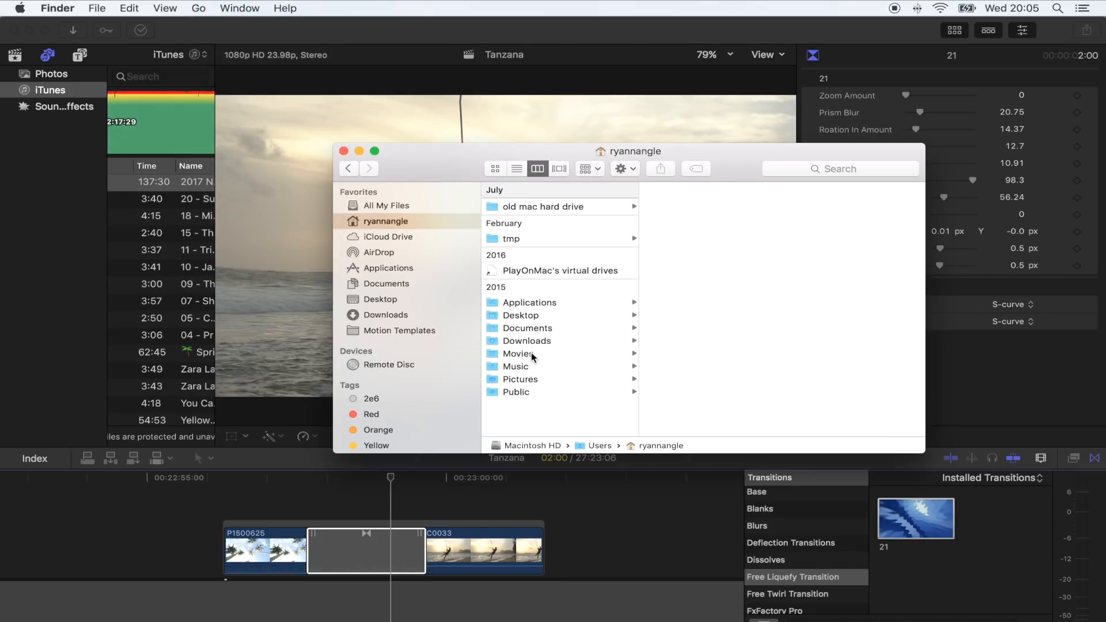
left_click(518, 353)
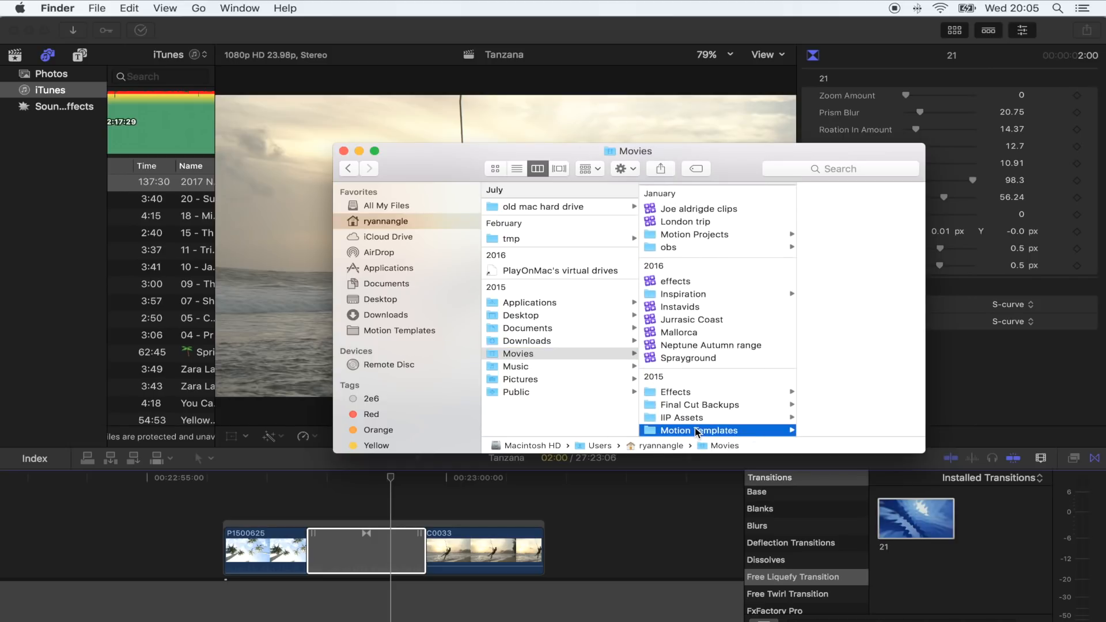
left_click(697, 430)
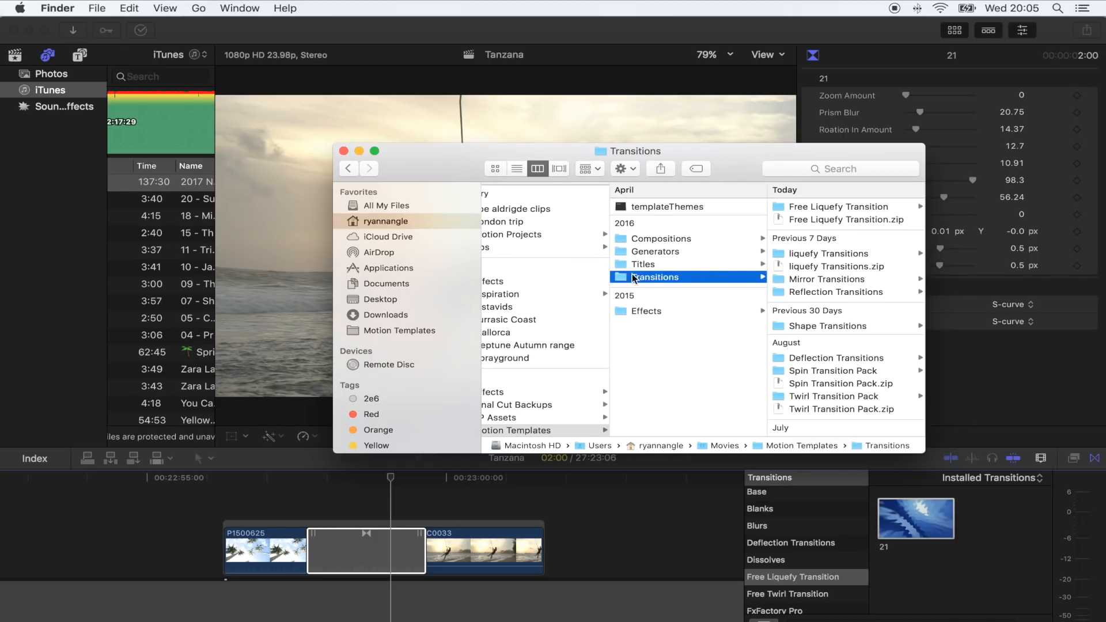
mouse_move(870, 215)
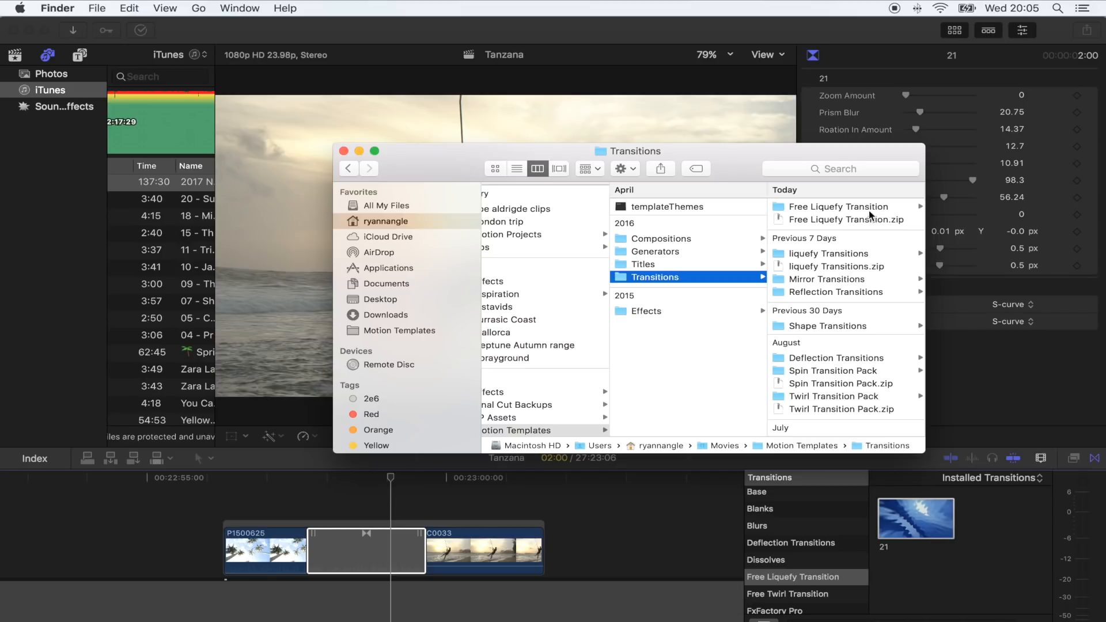
mouse_move(762, 219)
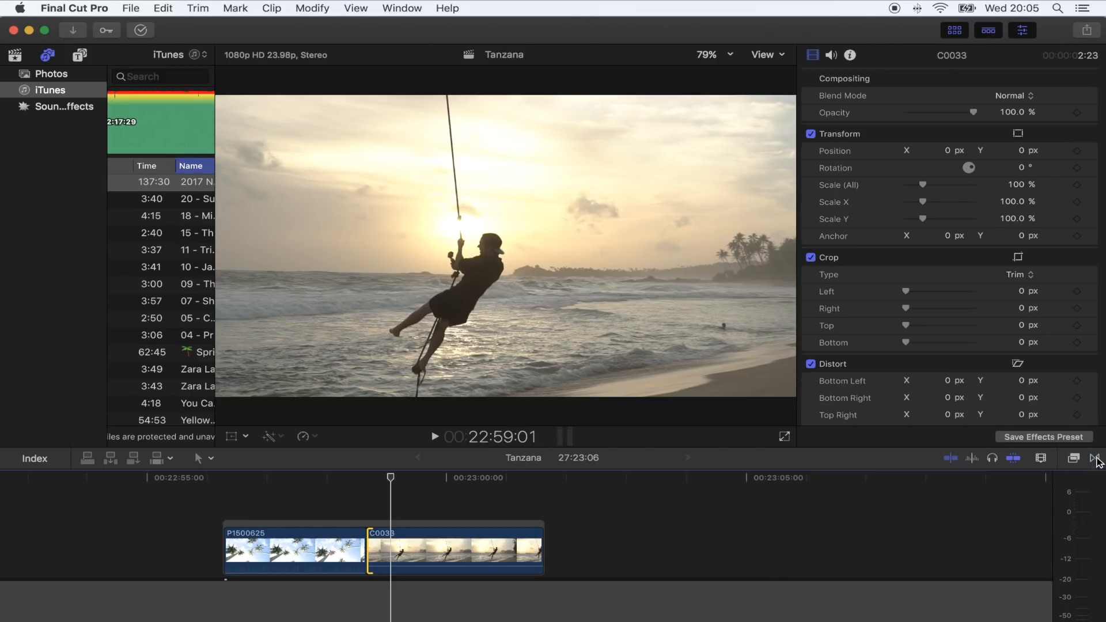
left_click(1096, 457)
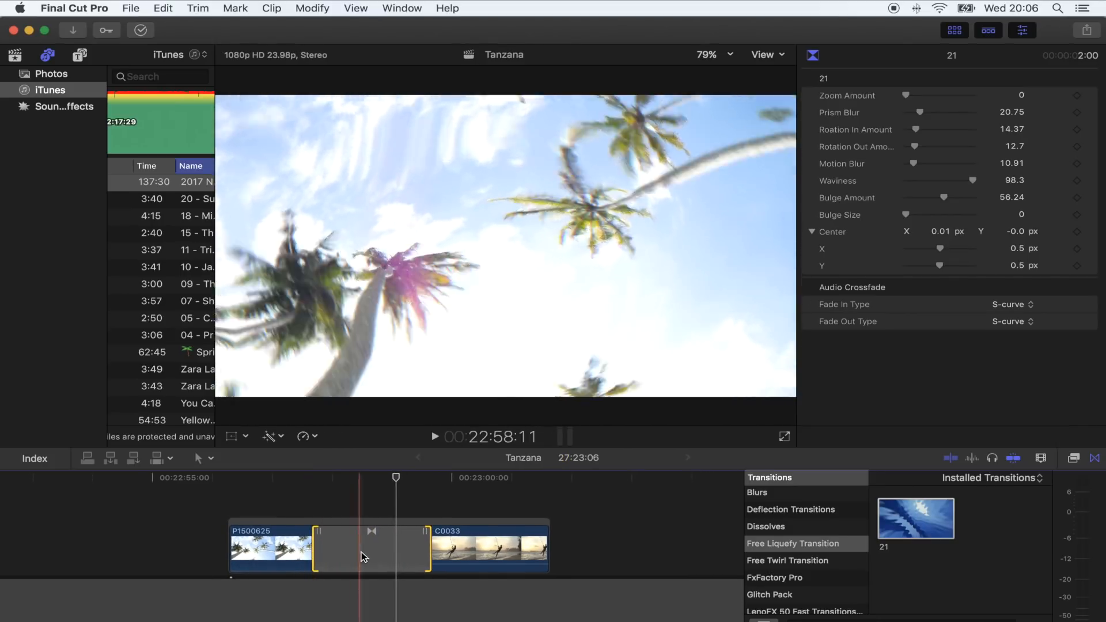
Park the playhead at the transition start and play back, stopping midway through the liquefy warp
left_click(434, 436)
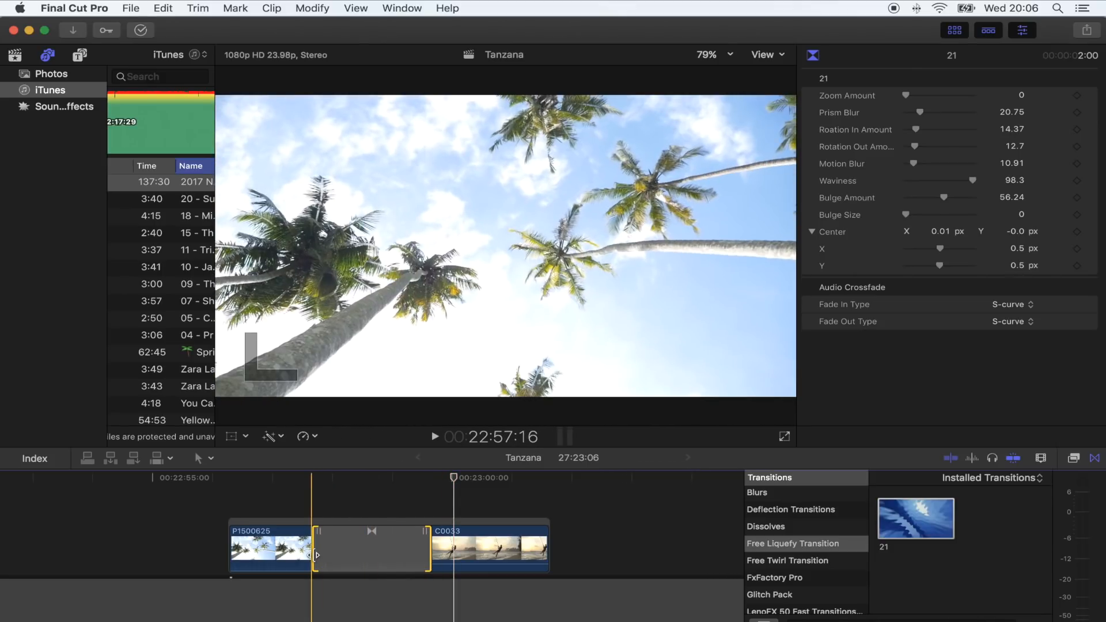
left_click(434, 437)
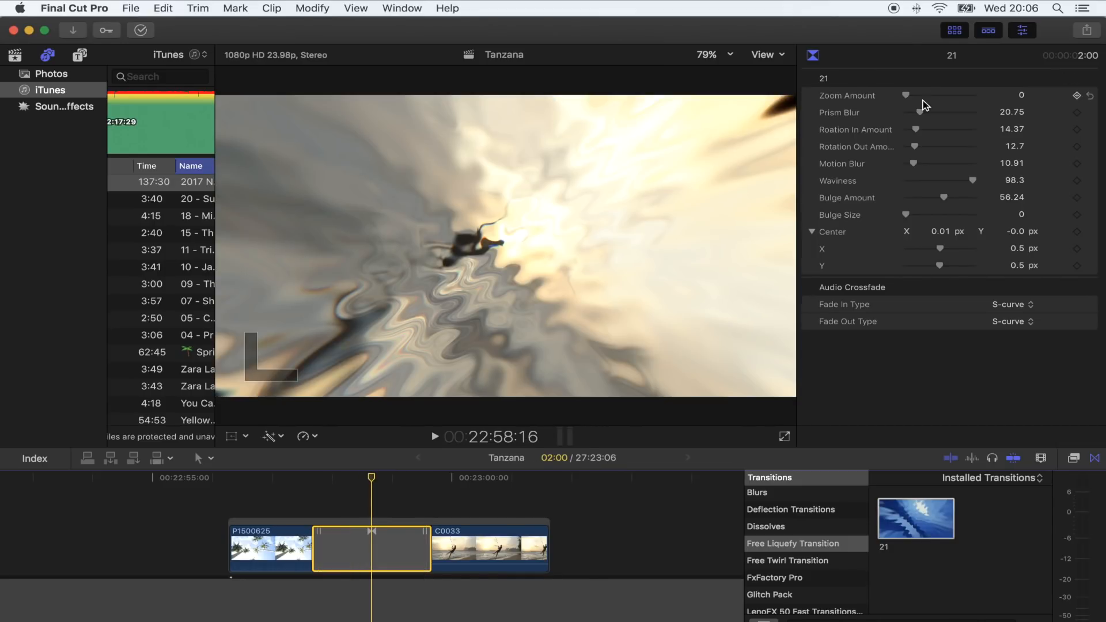
mouse_move(915, 99)
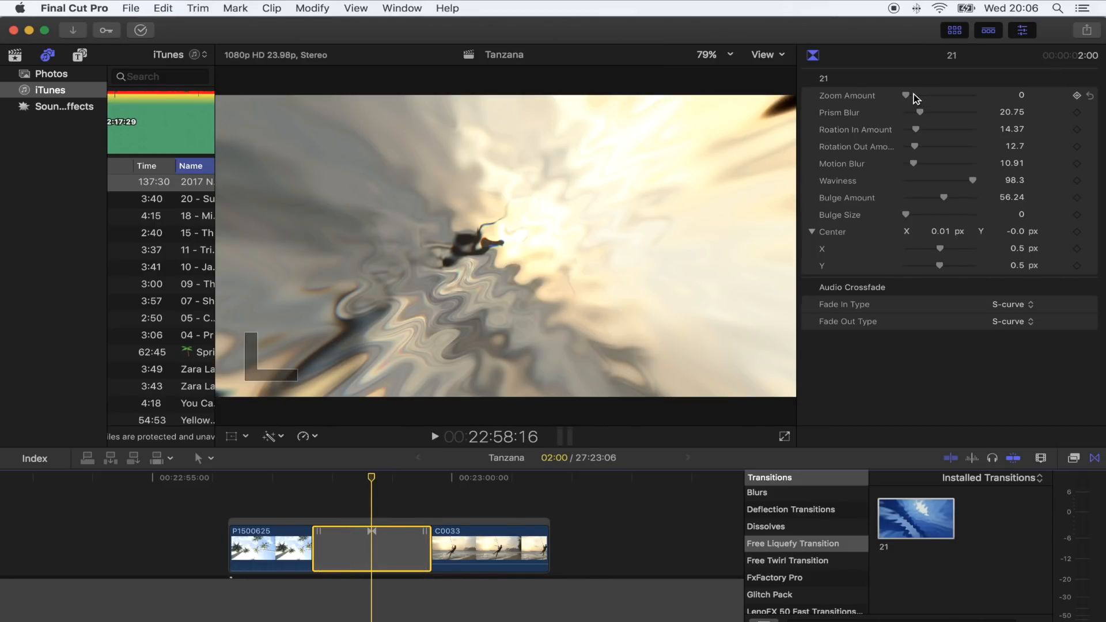
Set Prism Blur to about 13.47 and nudge the Rotation In/Out and Waviness sliders slightly
left_click_drag(907, 95, 952, 95)
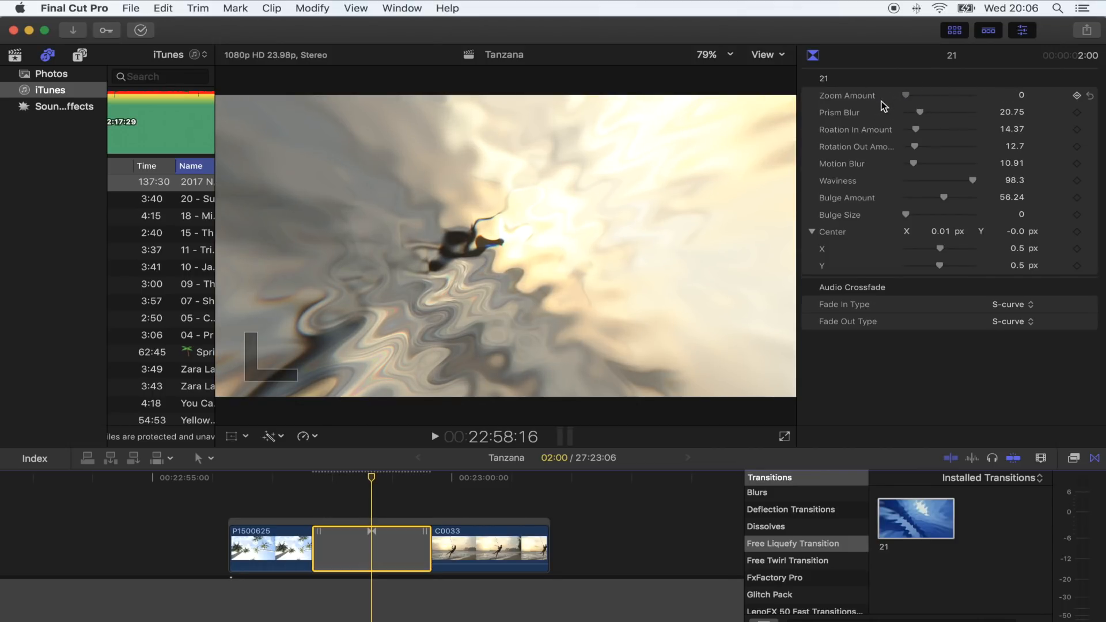
left_click_drag(917, 112, 979, 111)
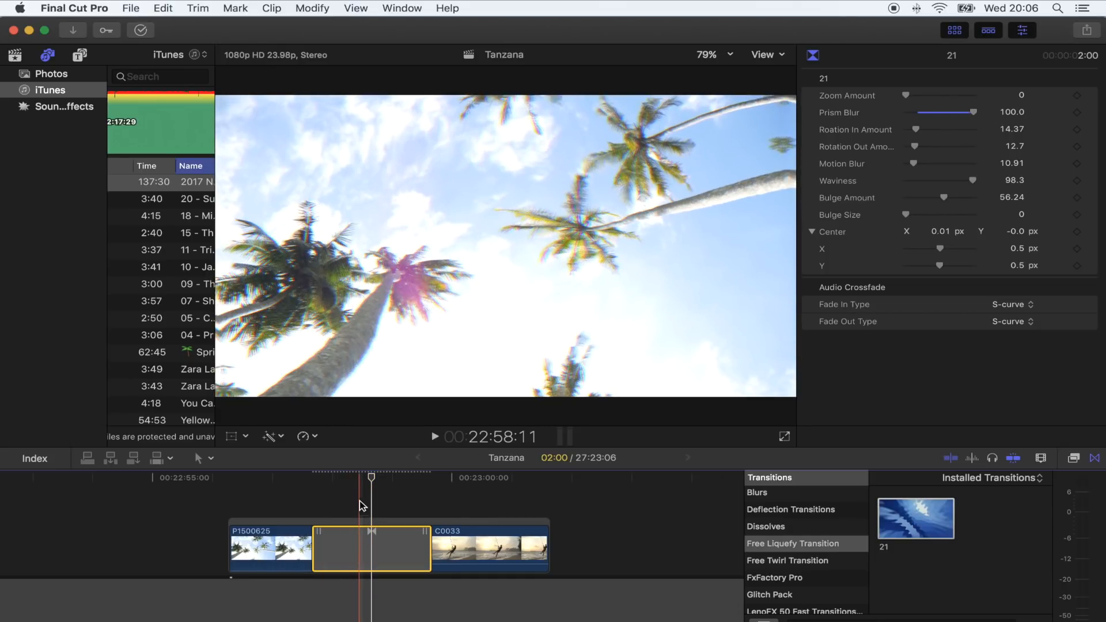
left_click_drag(970, 112, 900, 112)
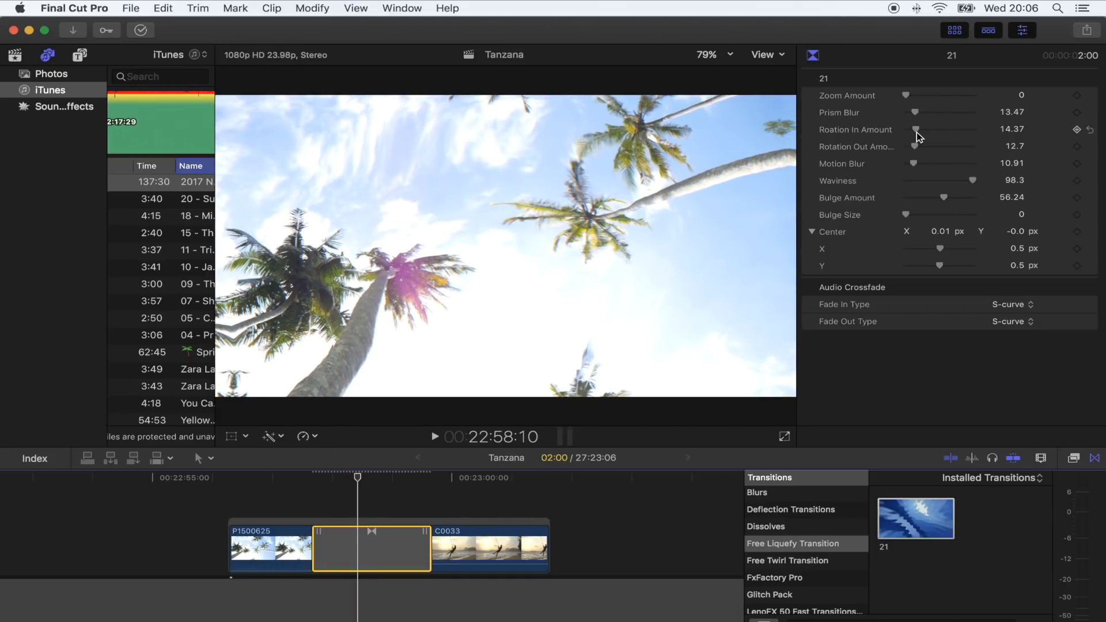
left_click_drag(917, 130, 976, 131)
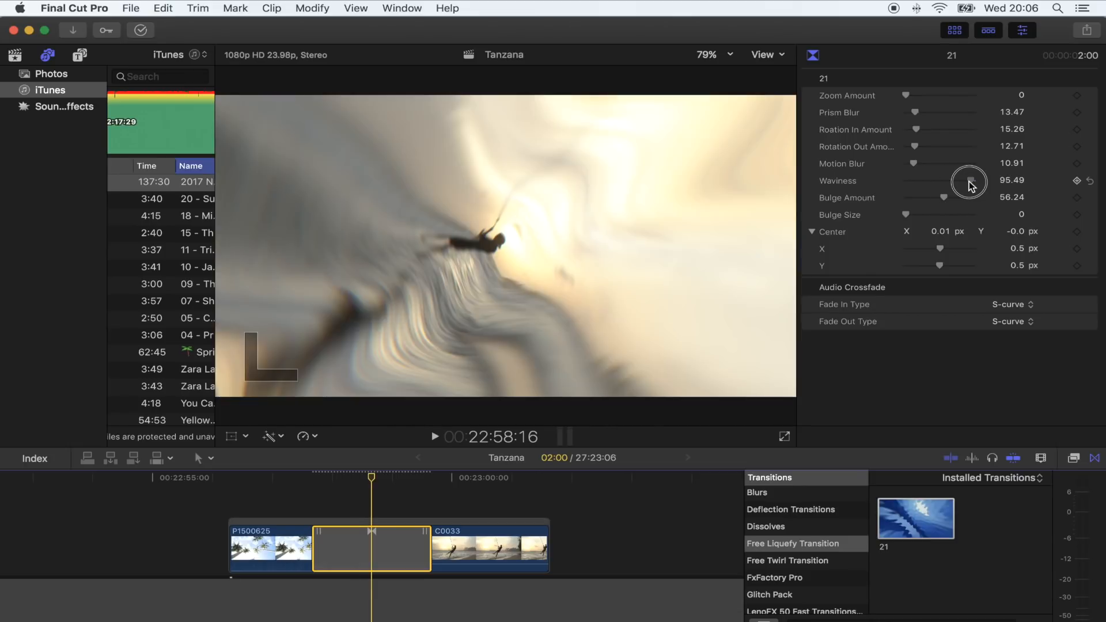
left_click_drag(967, 181, 972, 181)
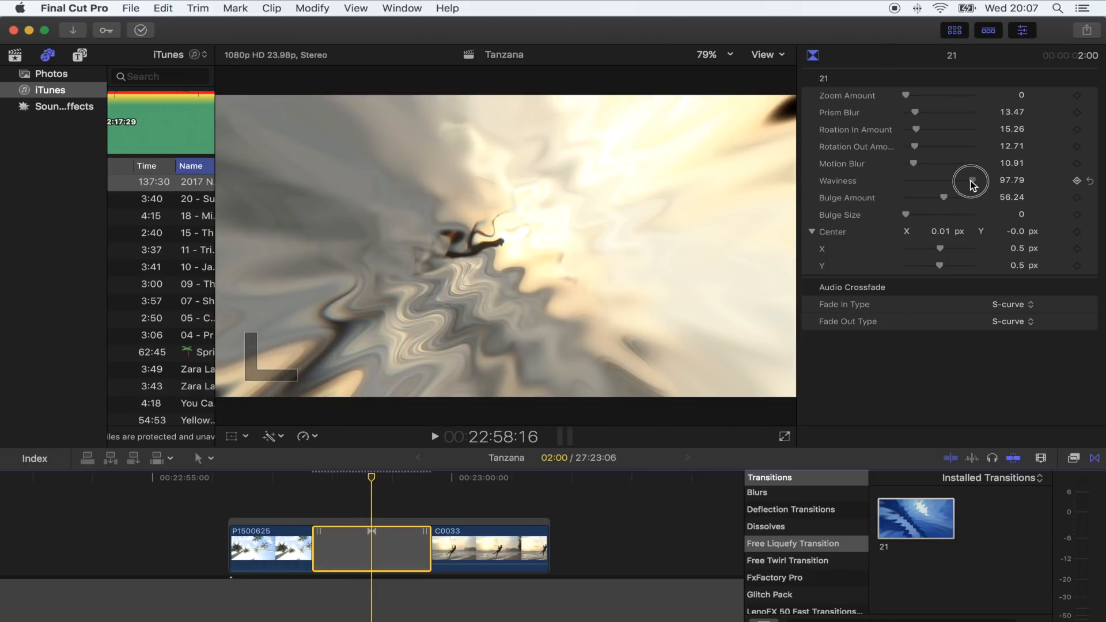
Zero Rotation In/Out, set Waviness 80.88, Bulge Amount 36.59, Bulge Size 100 and Center X 0.4
left_click_drag(970, 181, 940, 197)
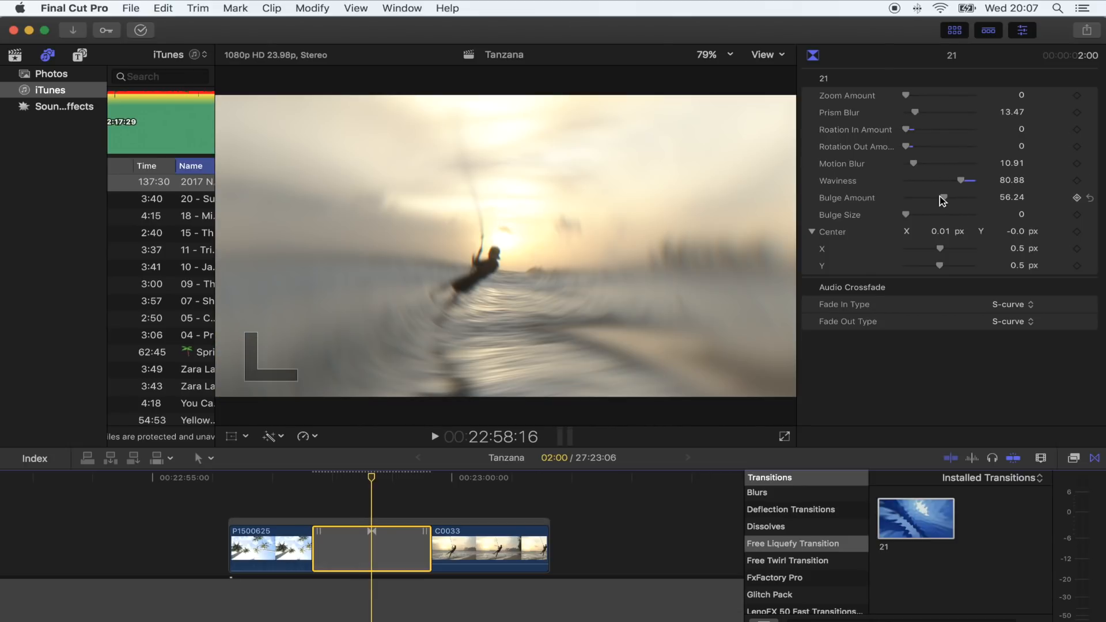
left_click_drag(941, 197, 955, 197)
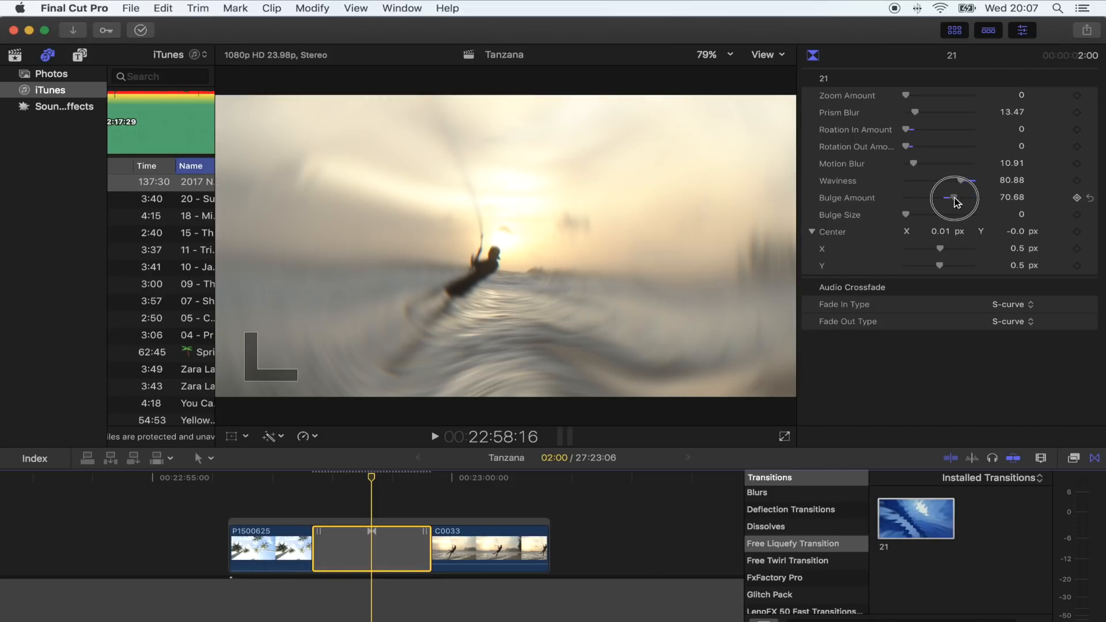
left_click_drag(953, 197, 940, 215)
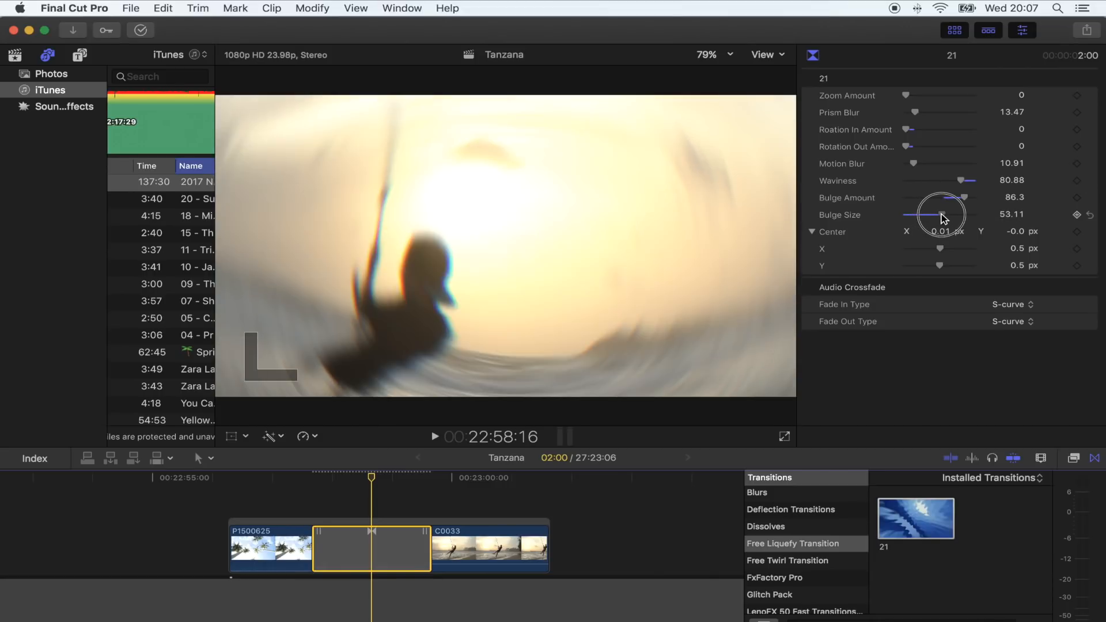
left_click_drag(941, 218, 973, 218)
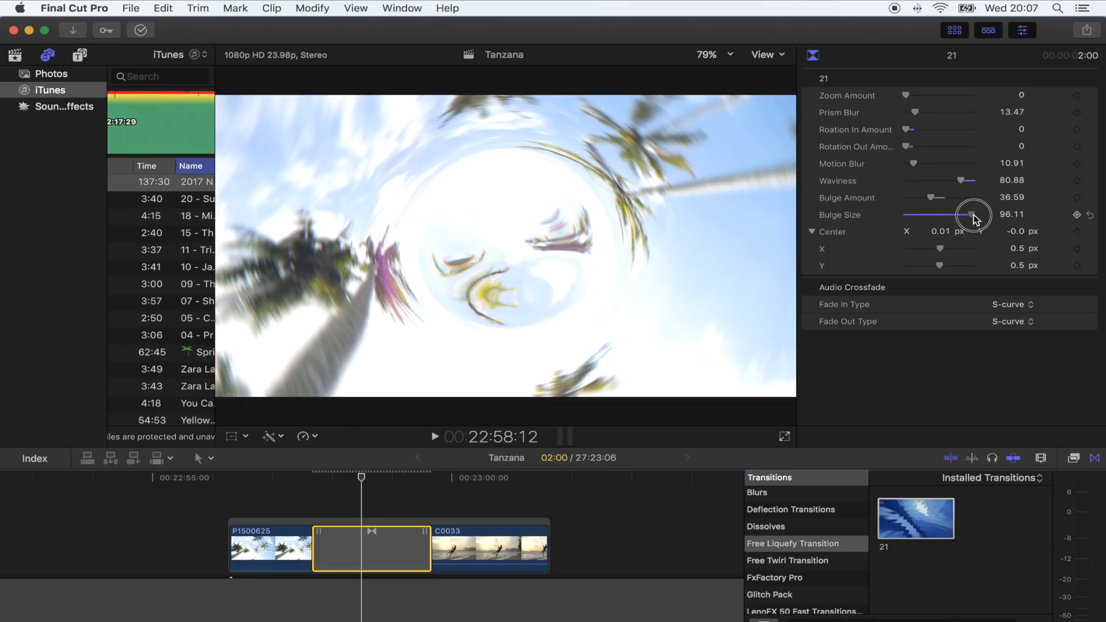
left_click_drag(970, 214, 979, 214)
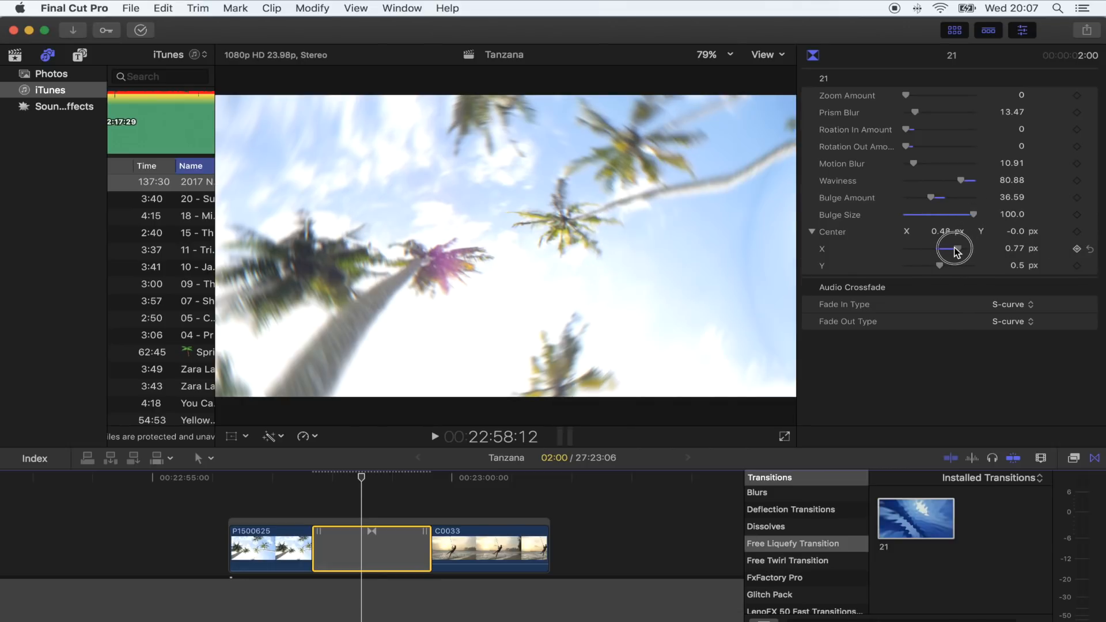
left_click_drag(954, 249, 934, 249)
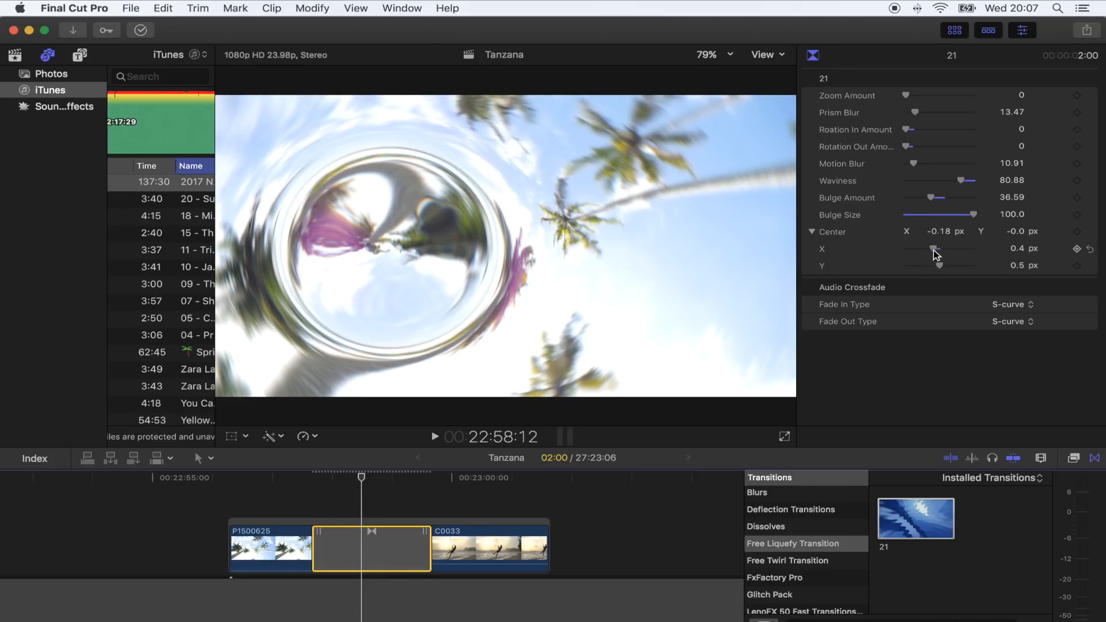